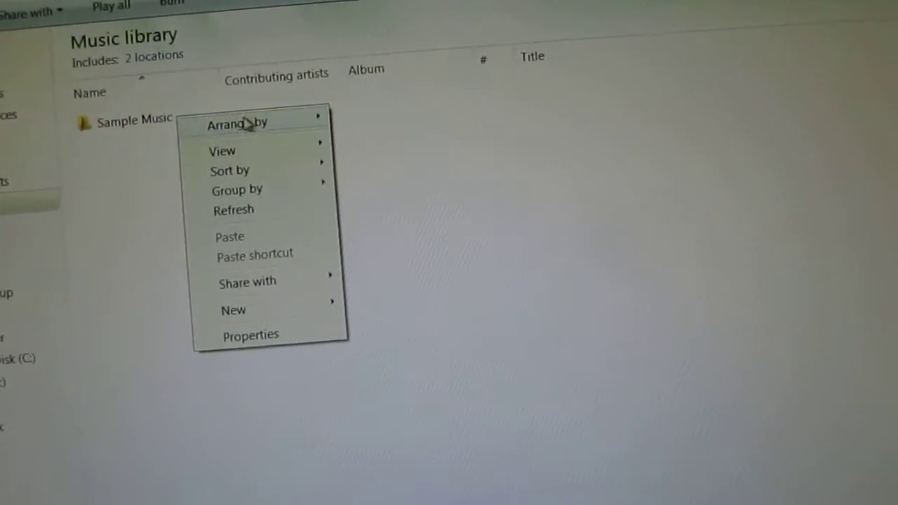
Check the file's right-click menu for a scan option, then start the official MSEInstall.exe download
right_click(133, 119)
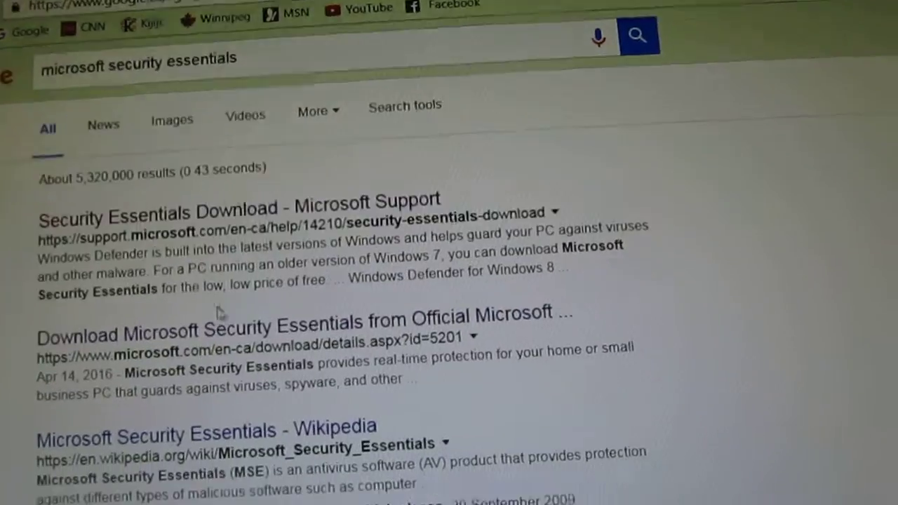
scroll(down, 3)
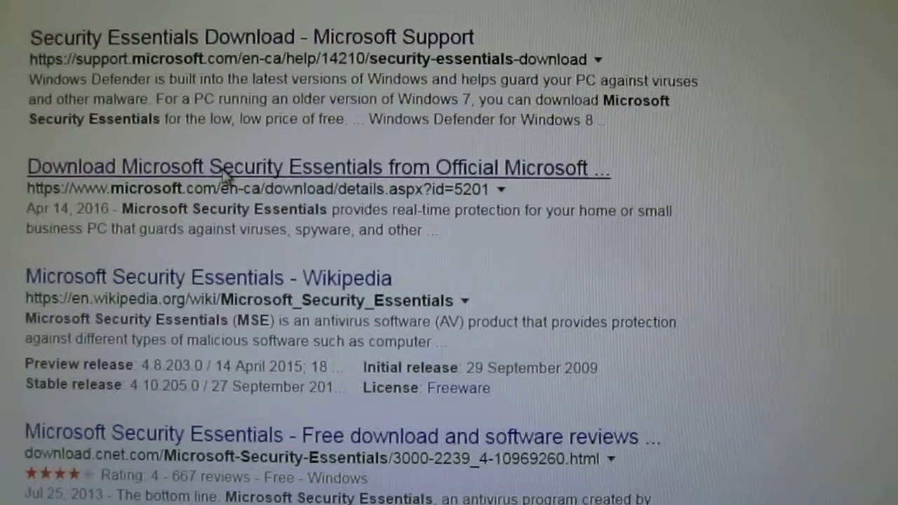
click(318, 169)
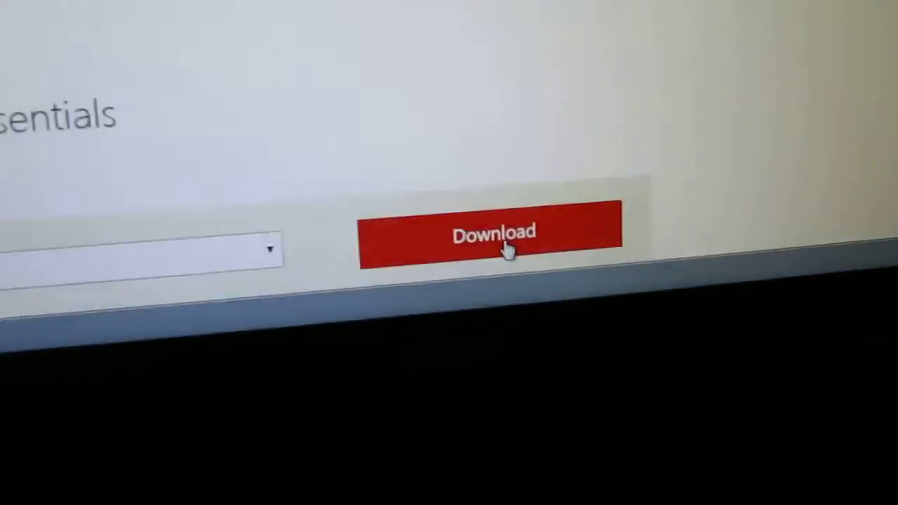
click(494, 231)
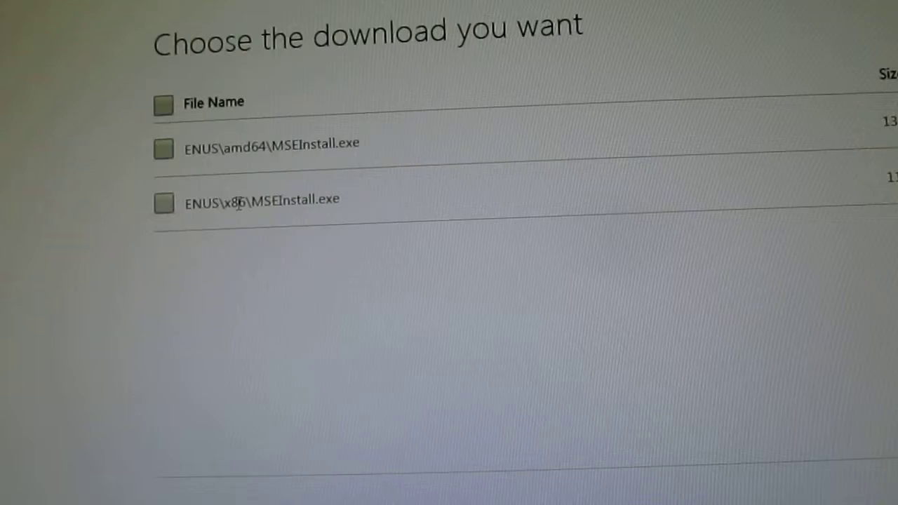
click(154, 160)
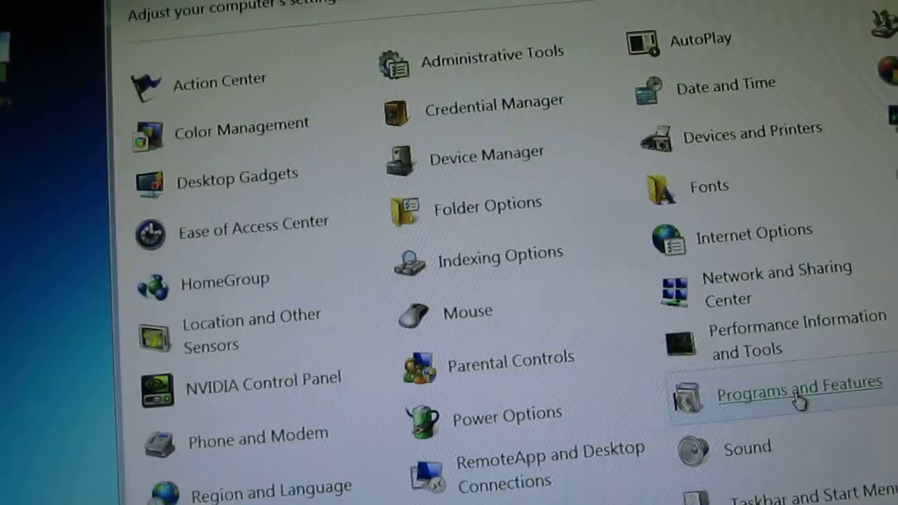
Bring up removal options for Microsoft Security Essentials in Programs and Features
click(798, 385)
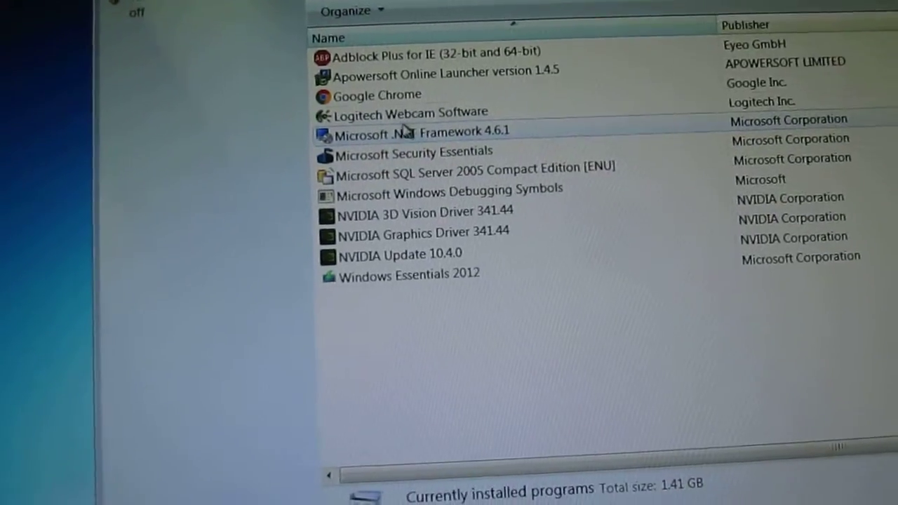
click(414, 134)
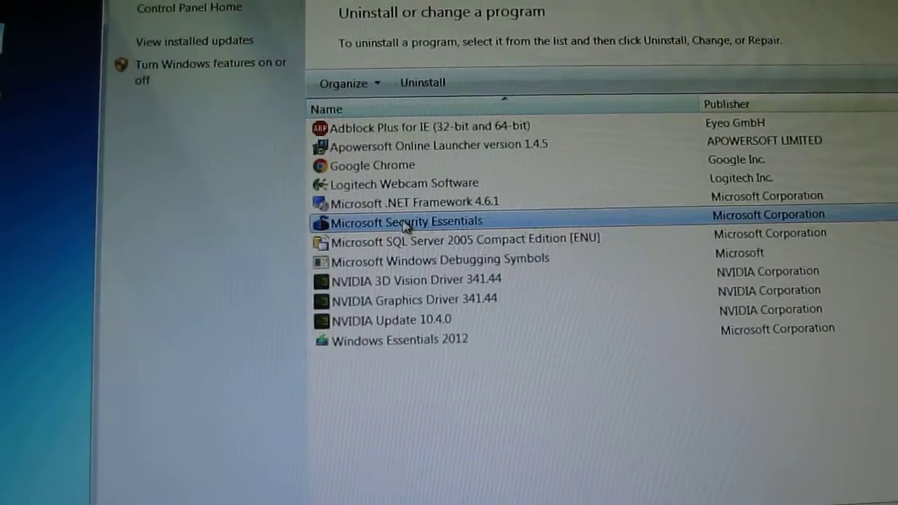
right_click(405, 222)
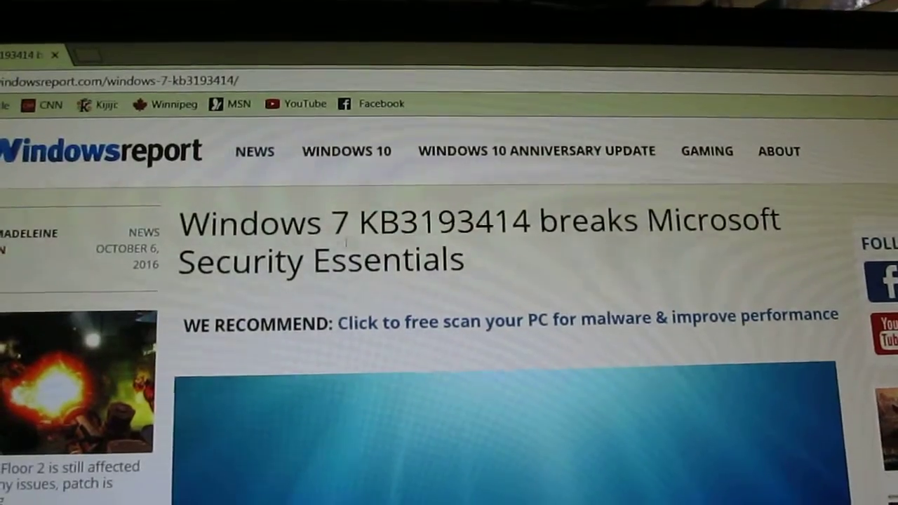
Scroll through the Windows Report article on KB3193414 breaking Security Essentials
scroll(down, 3)
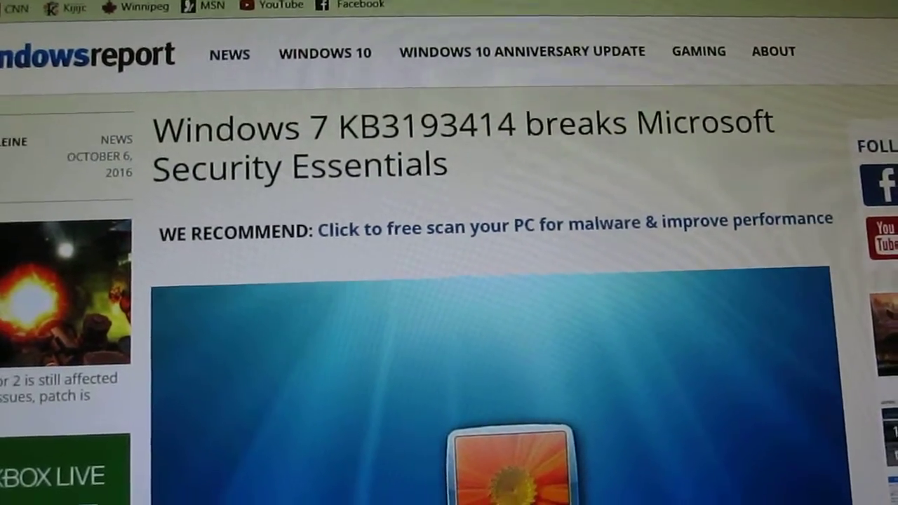
scroll(down, 3)
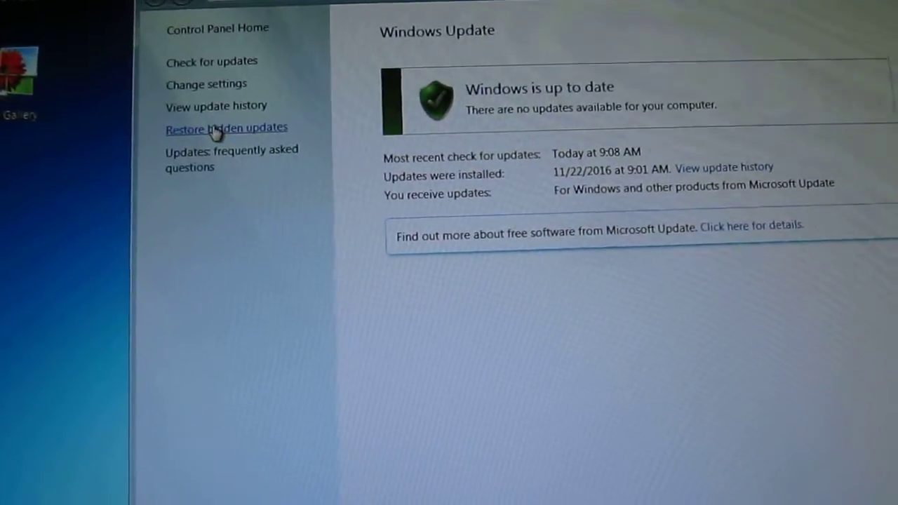
Restore hidden updates and locate the unchecked KB3193414 Security Essentials update
click(226, 129)
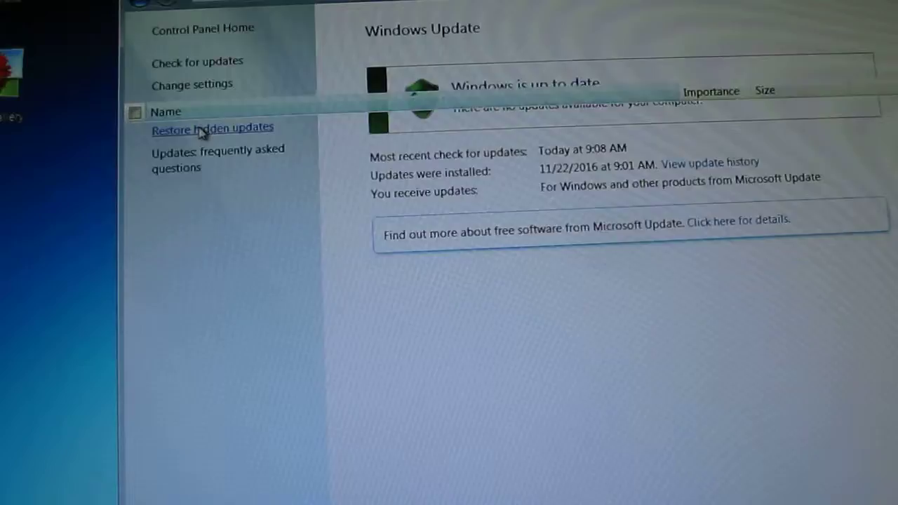
click(212, 127)
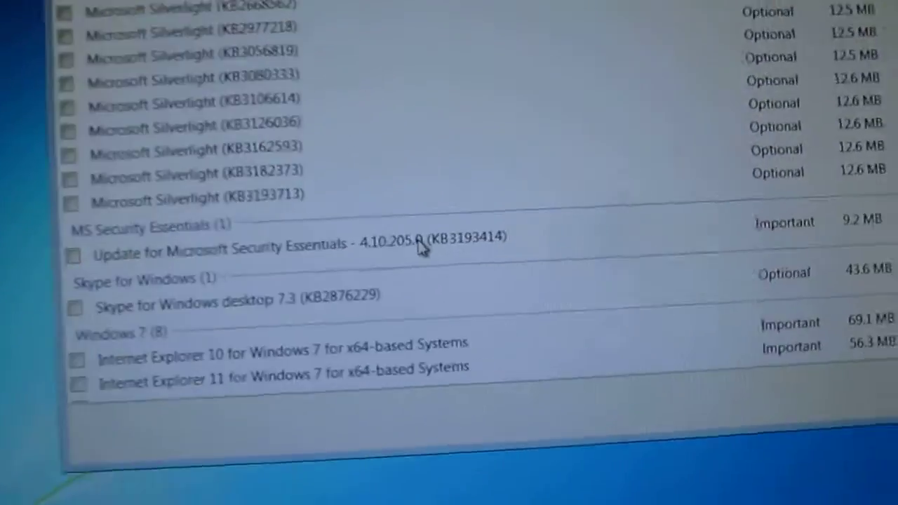